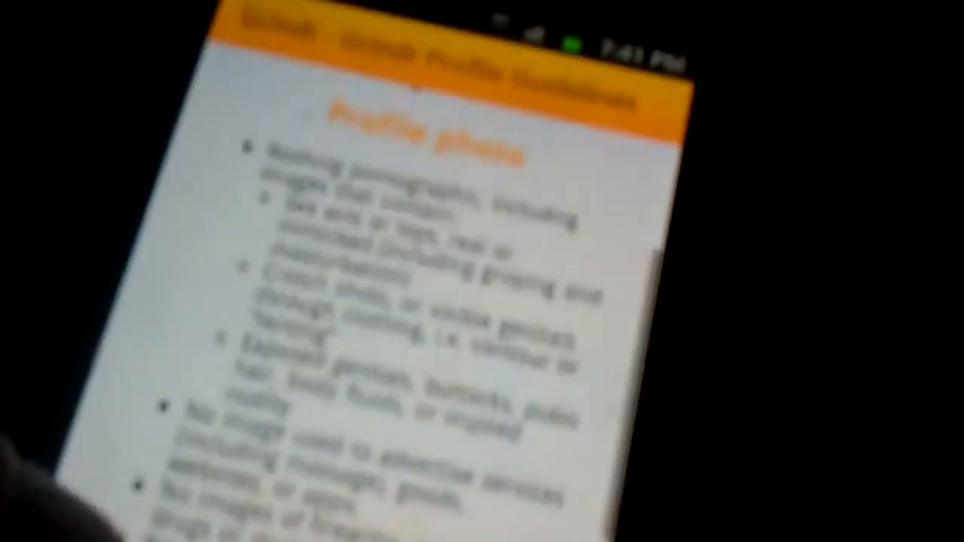
pyautogui.scroll(3)
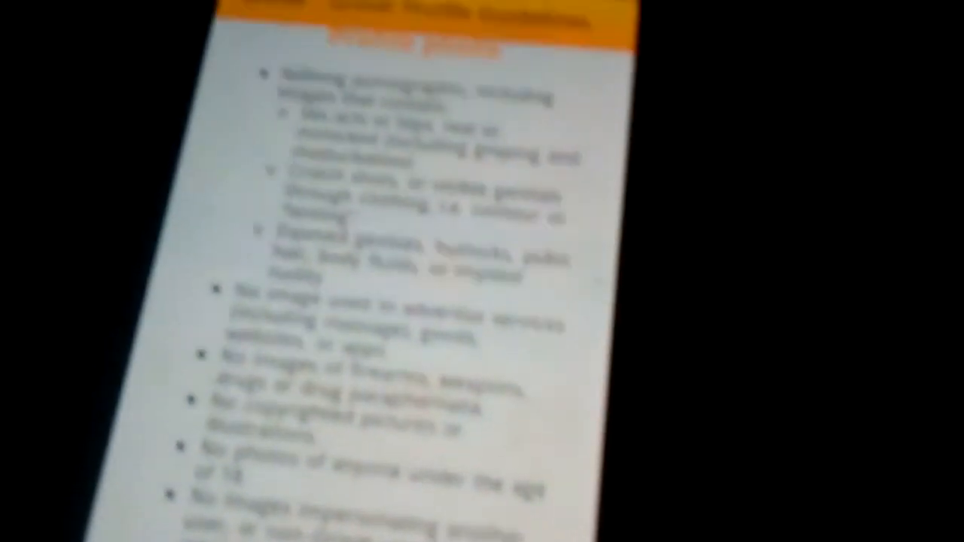